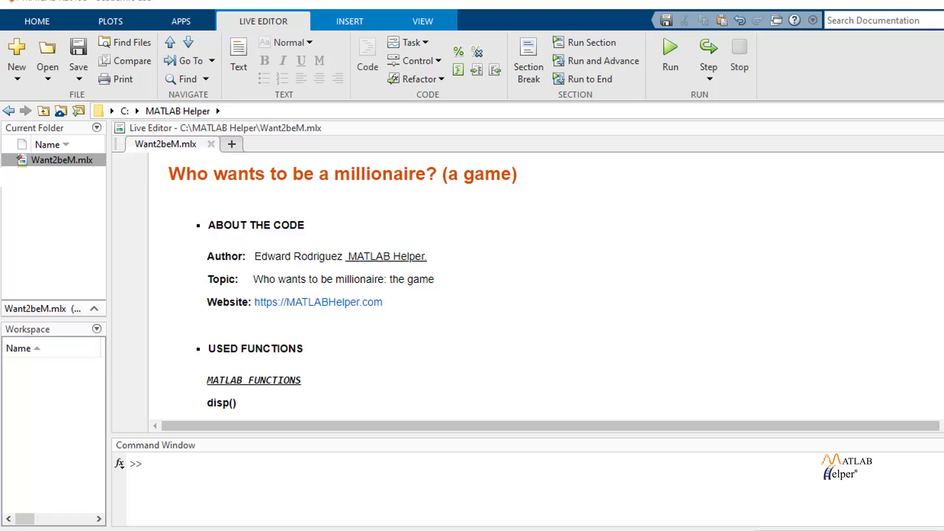
Highlight the play() call and nq=5 in the script's setup code.
scroll(down, 3)
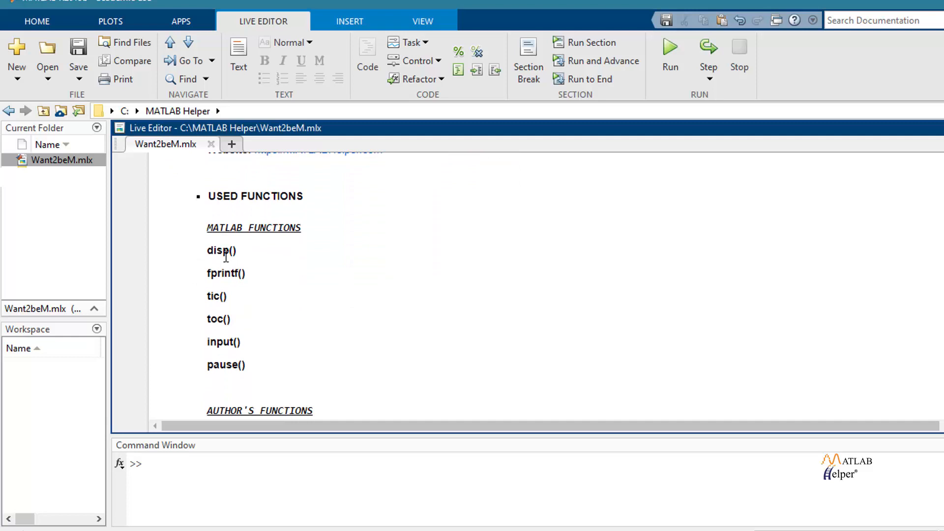
mouse_move(204, 298)
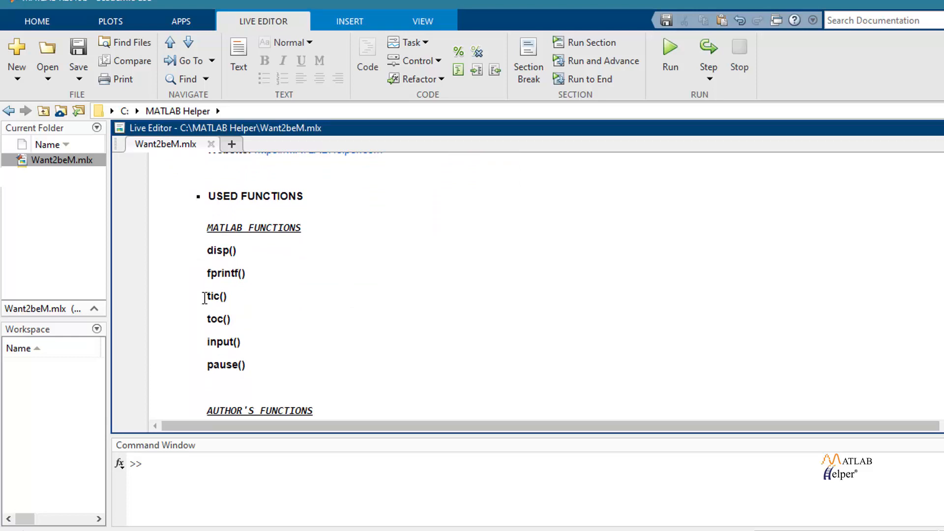
mouse_move(238, 319)
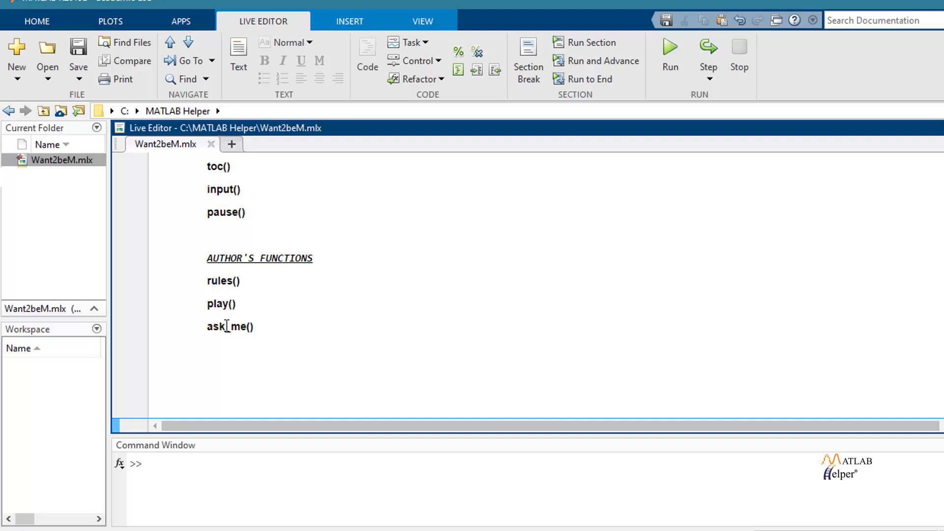
text(_)
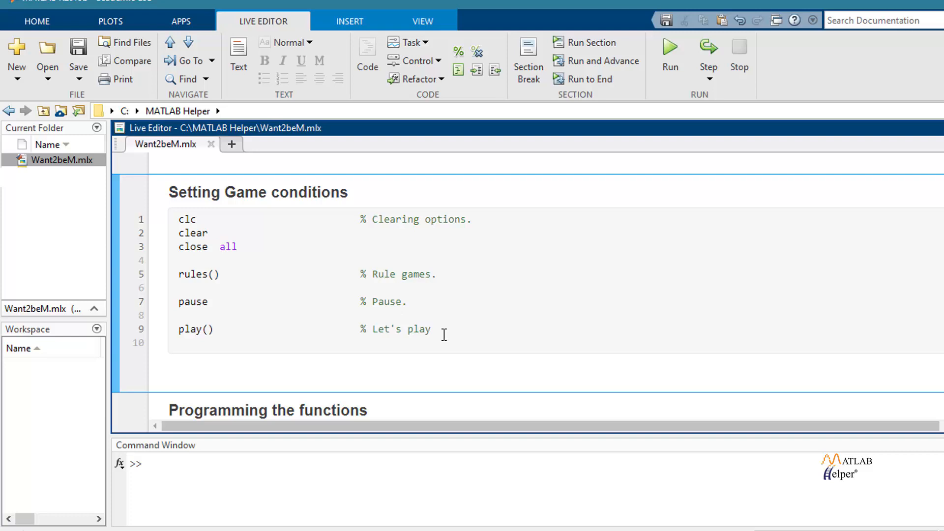
click(219, 233)
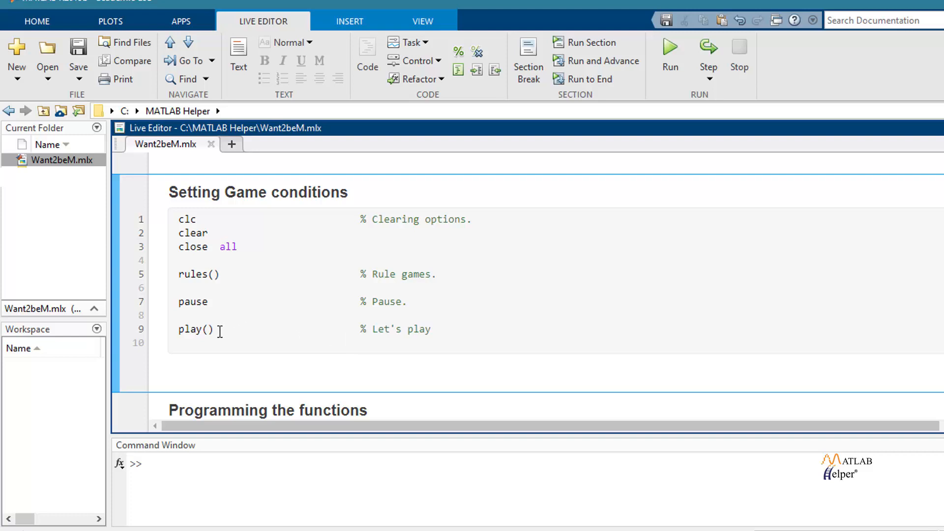
click(220, 233)
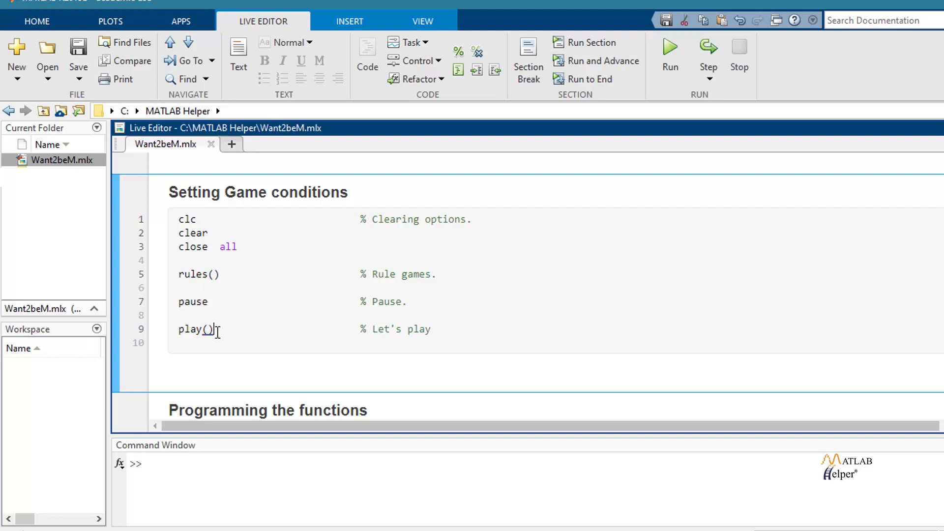
double_click(193, 329)
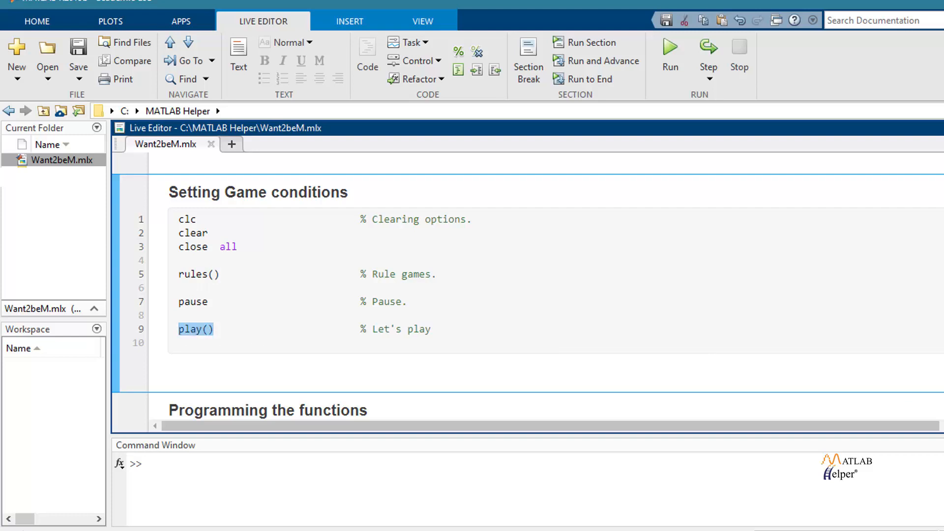
scroll(down, 3)
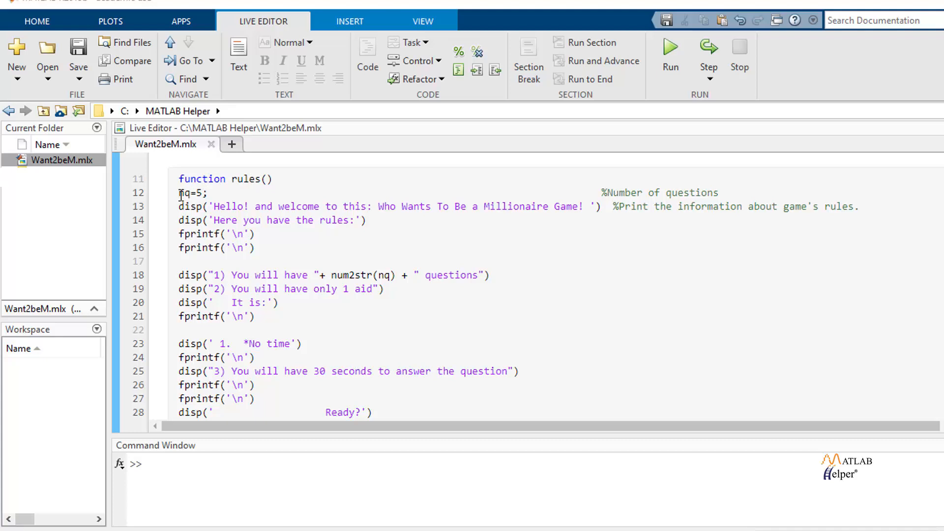
double_click(188, 193)
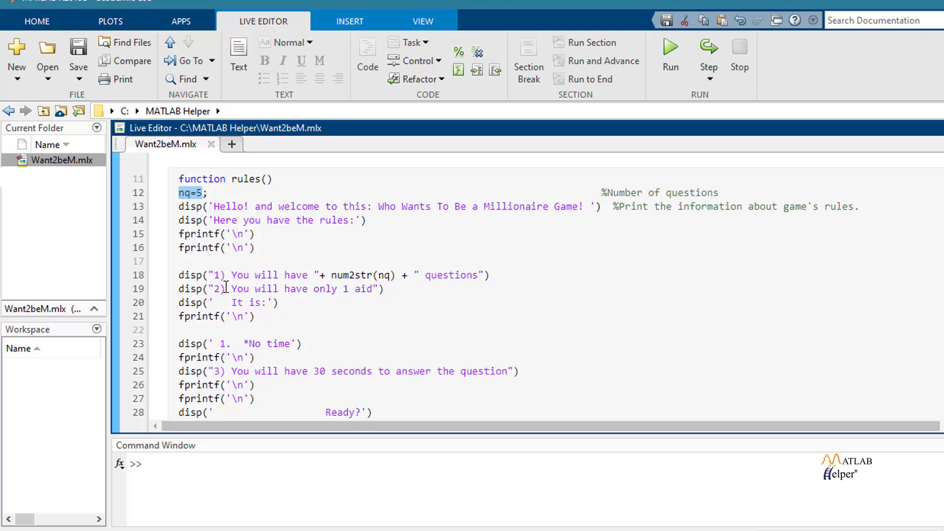
click(205, 193)
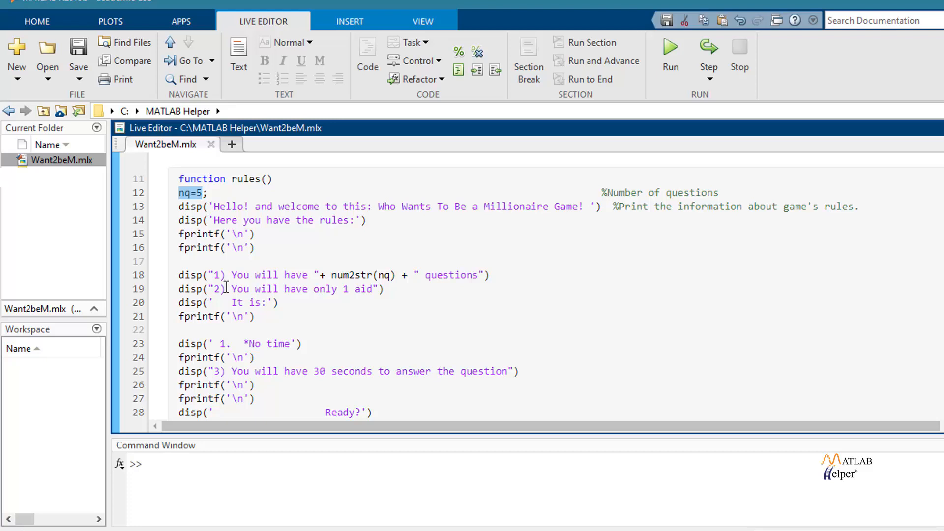
double_click(236, 289)
text(fprintf('\n'))
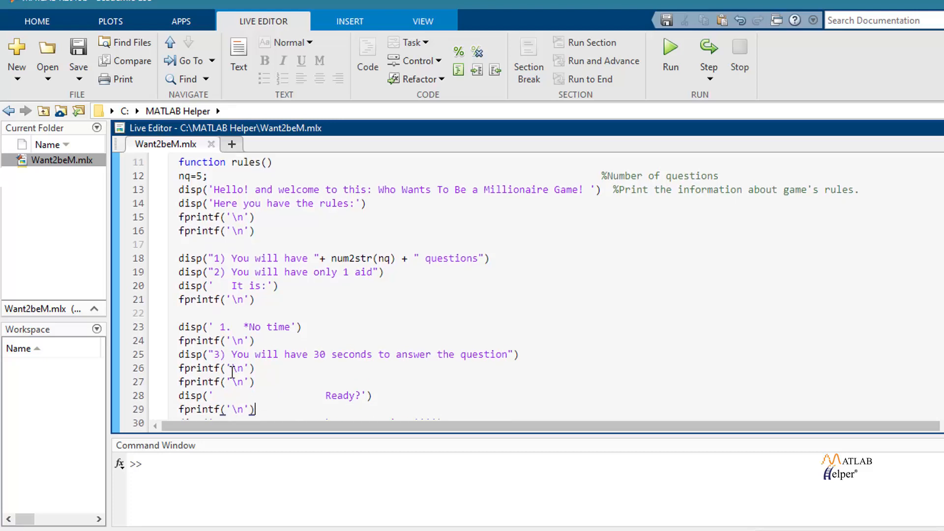
Scroll into the question loop and select its code lines for review.
scroll(down, 3)
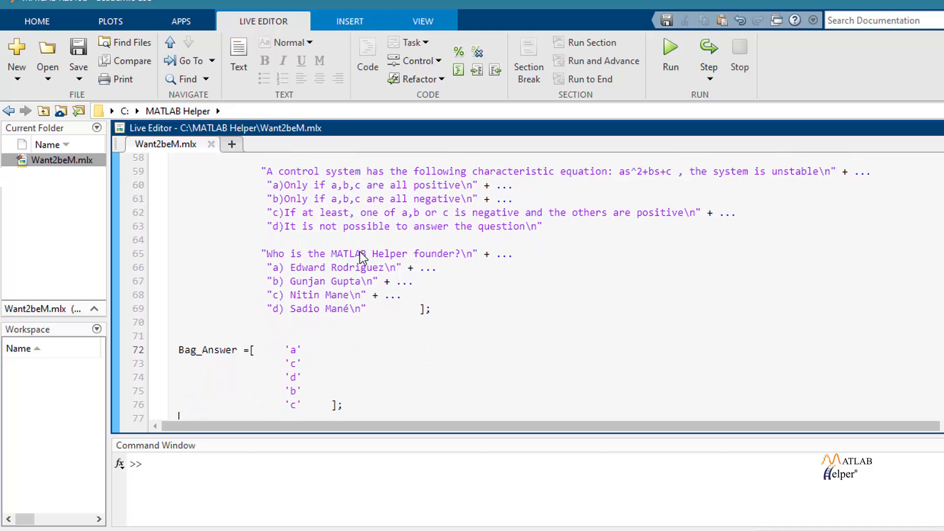
scroll(down, 3)
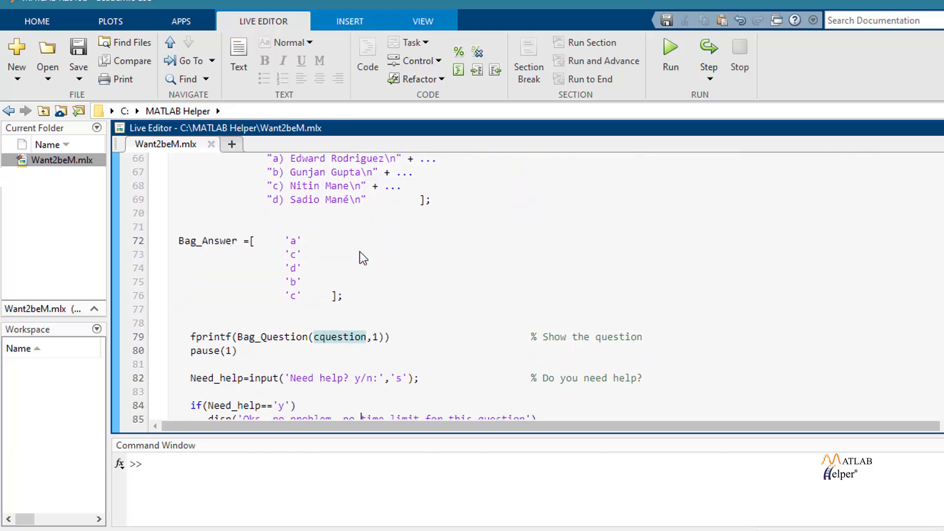
scroll(down, 3)
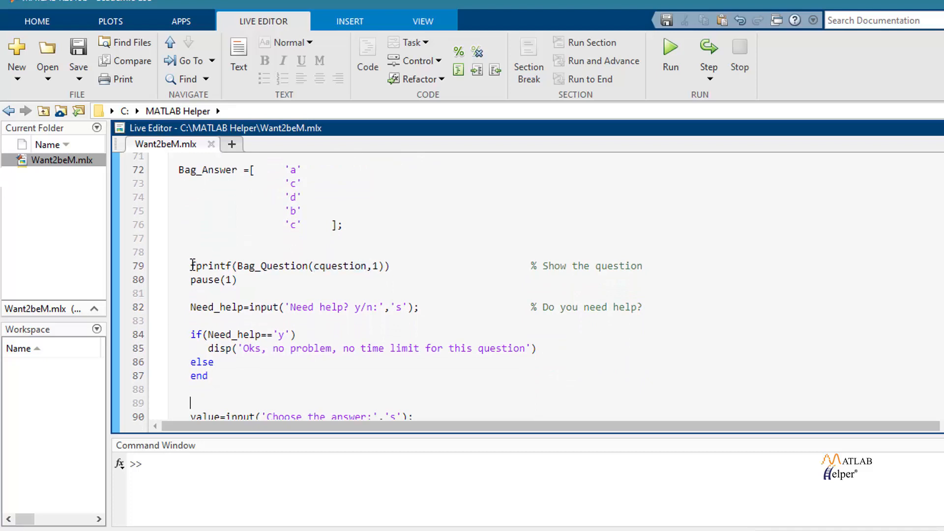
drag(190, 265, 329, 265)
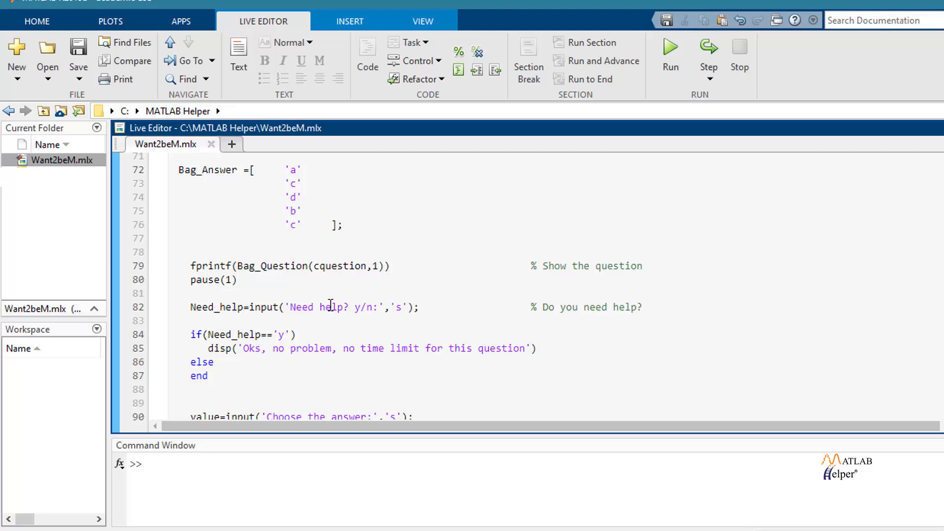
click(191, 293)
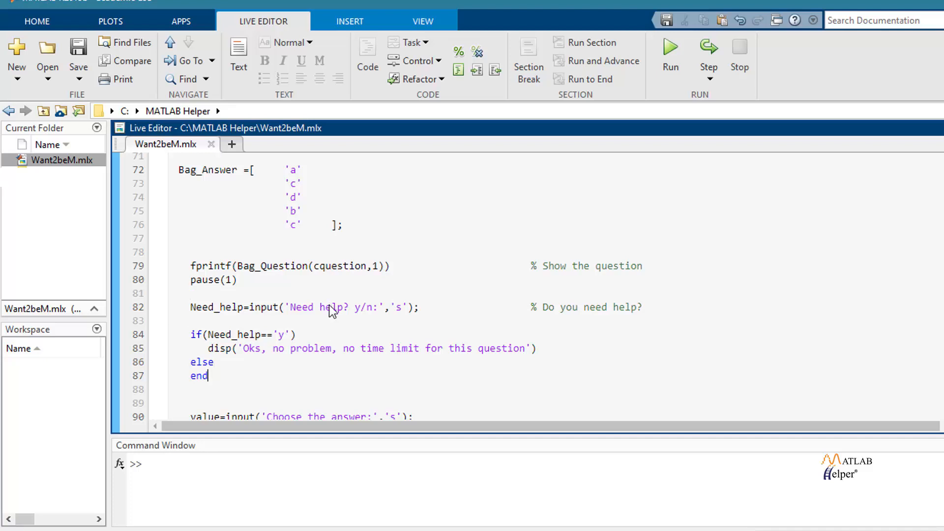
scroll(down, 3)
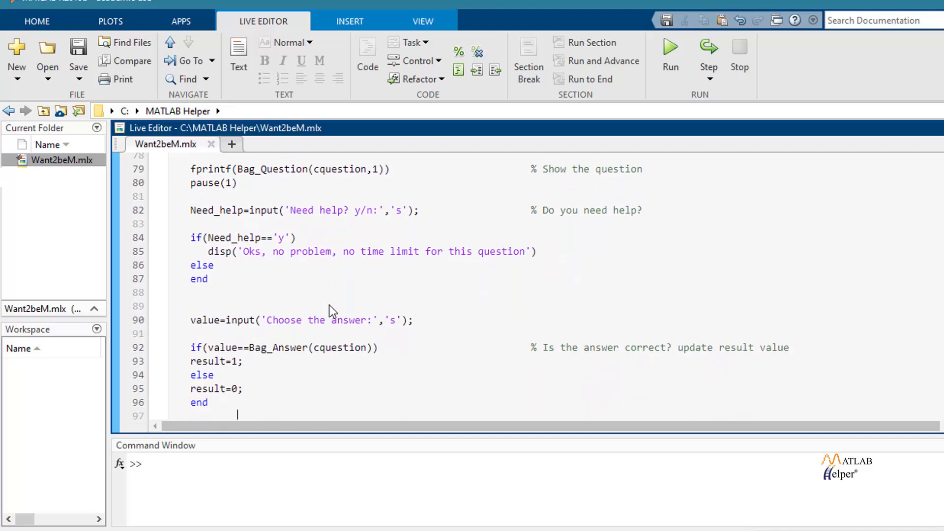
scroll(down, 3)
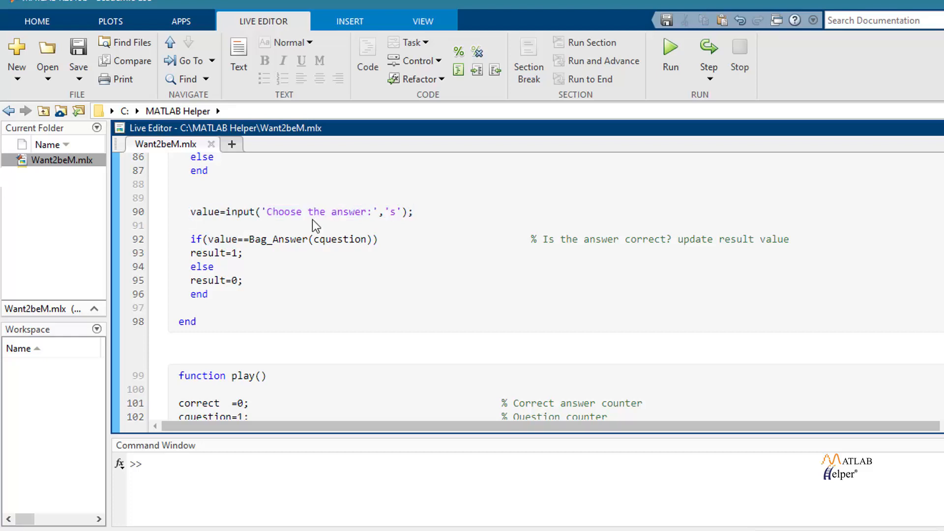
click(190, 225)
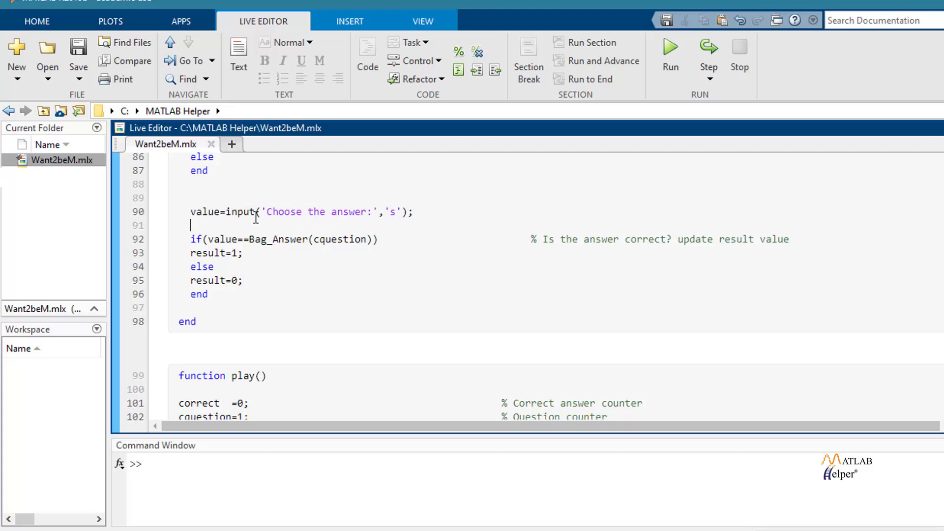
Highlight the value variable holding the chosen answer and its following lines.
double_click(216, 212)
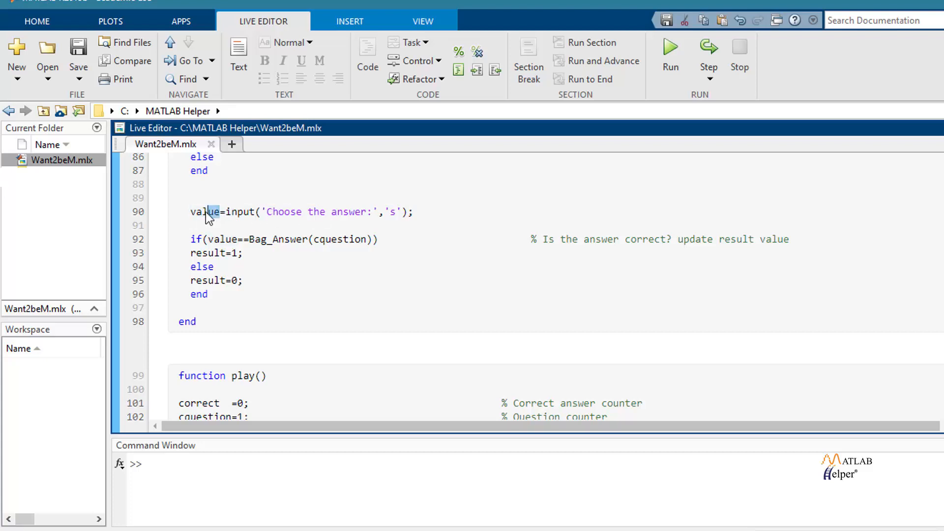
double_click(205, 212)
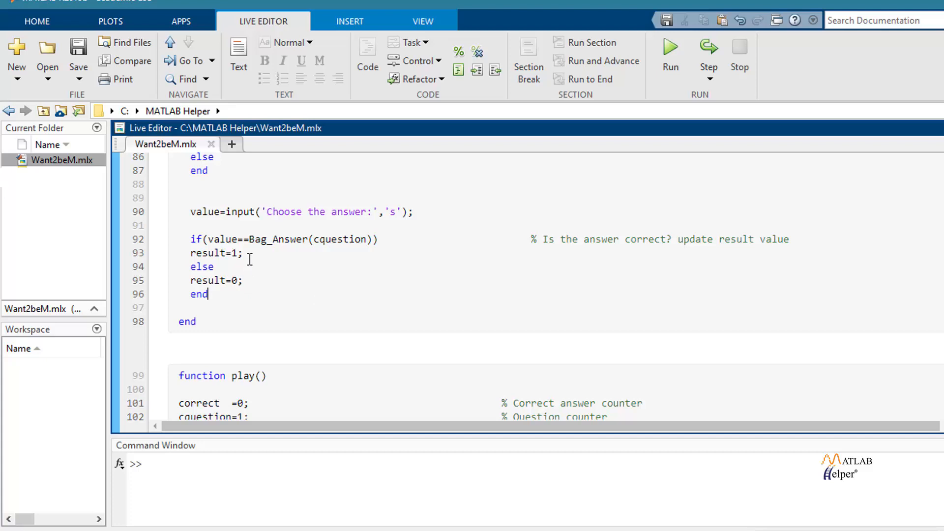
triple_click(215, 253)
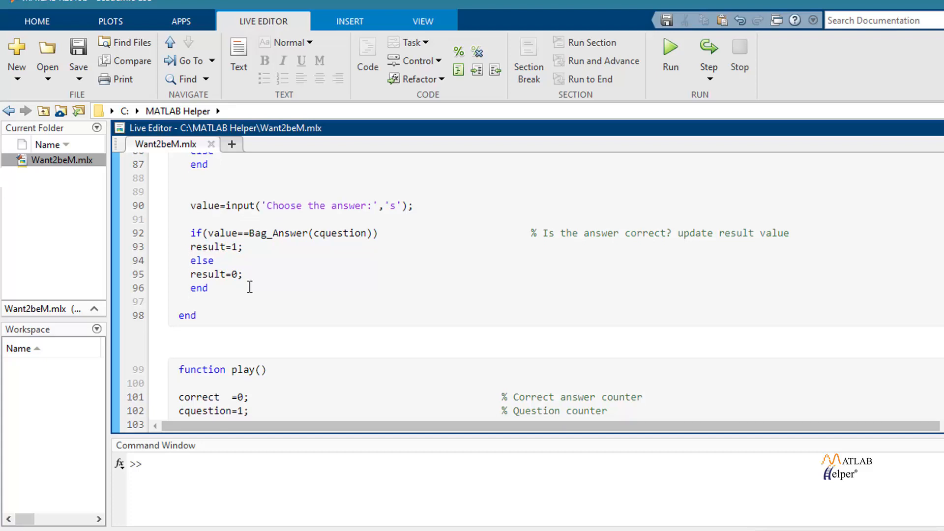
scroll(down, 3)
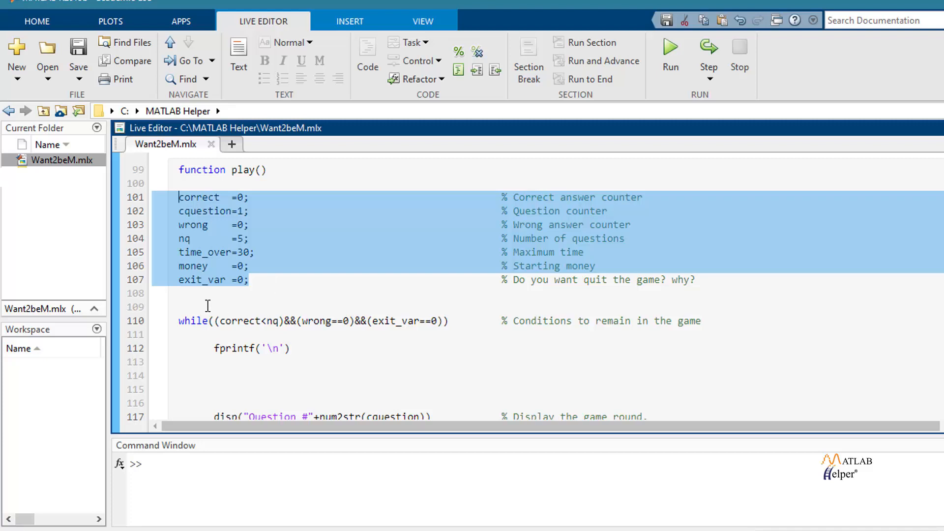
mouse_move(182, 308)
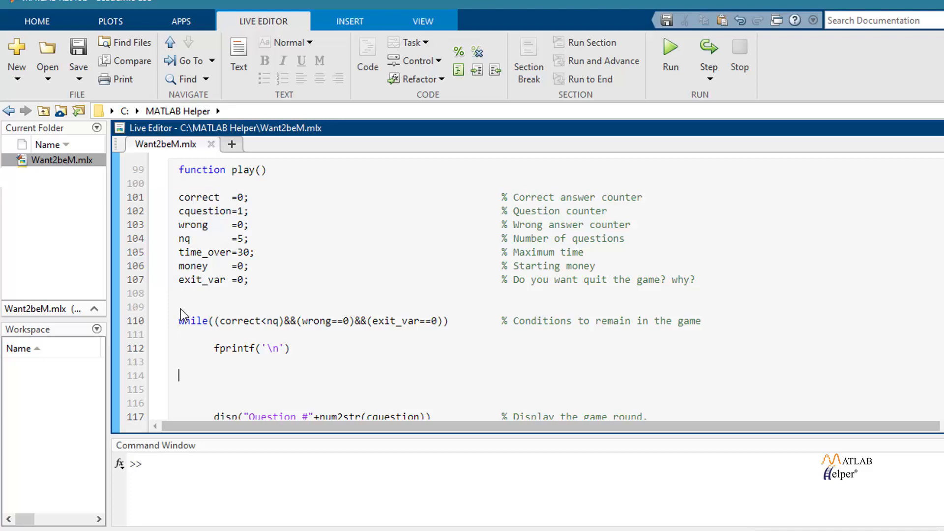
scroll(down, 3)
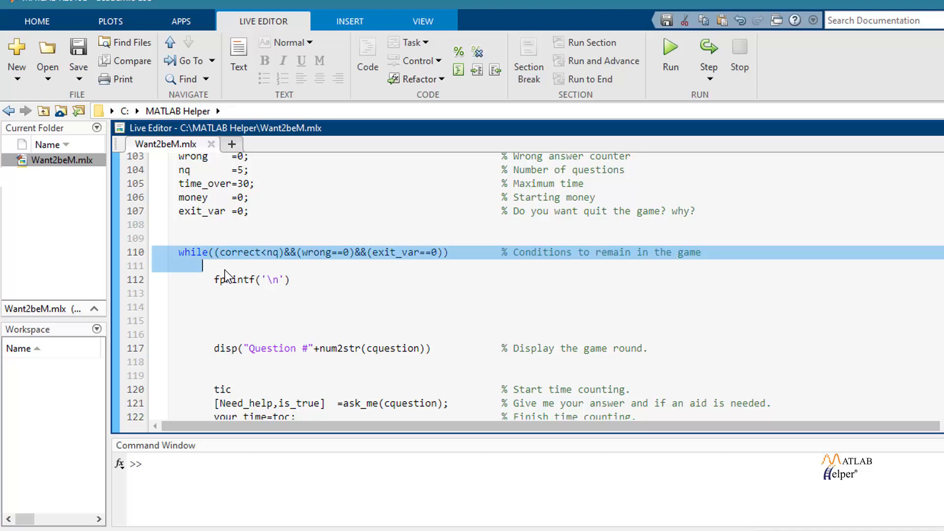
mouse_move(185, 272)
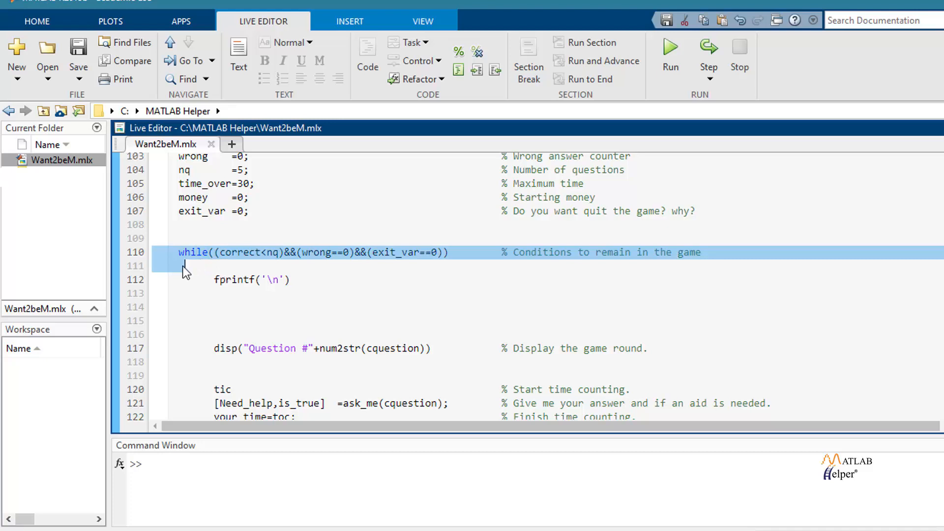
click(204, 252)
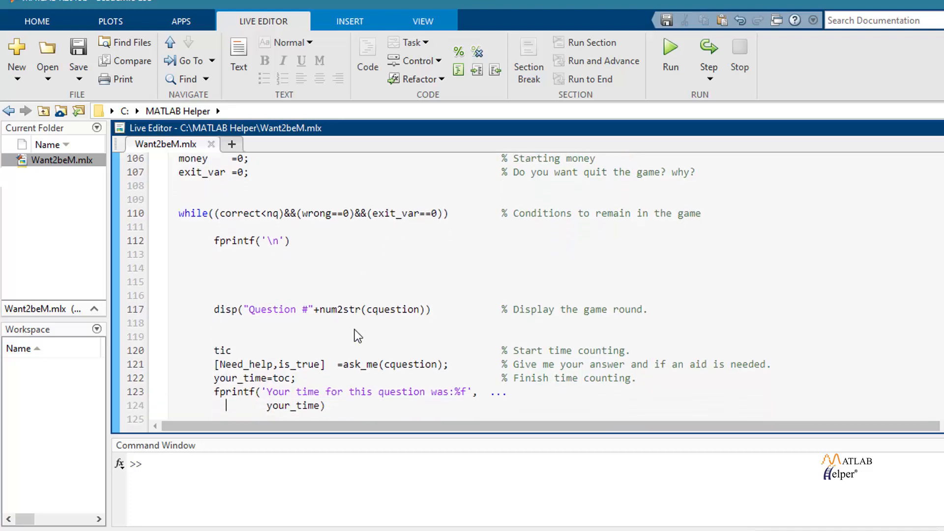
scroll(down, 3)
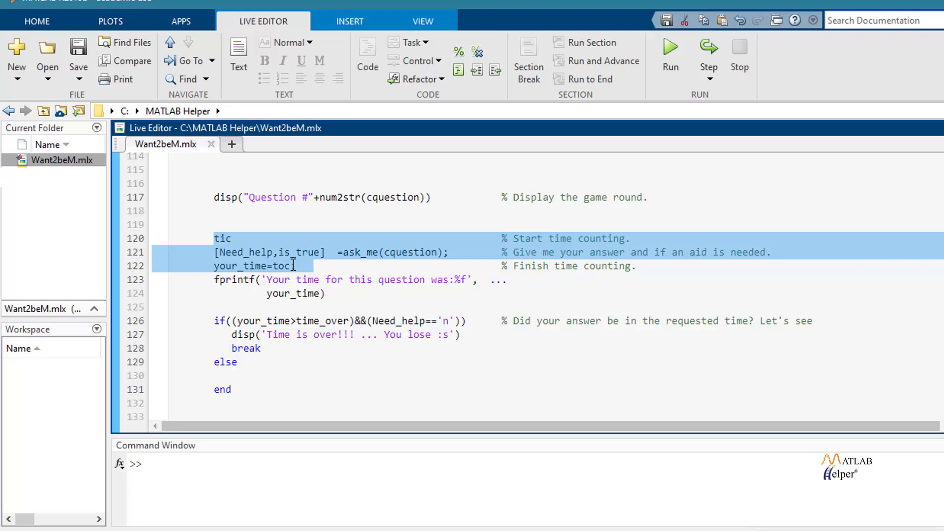
Select and review the answer-checking lines further down the script.
click(314, 266)
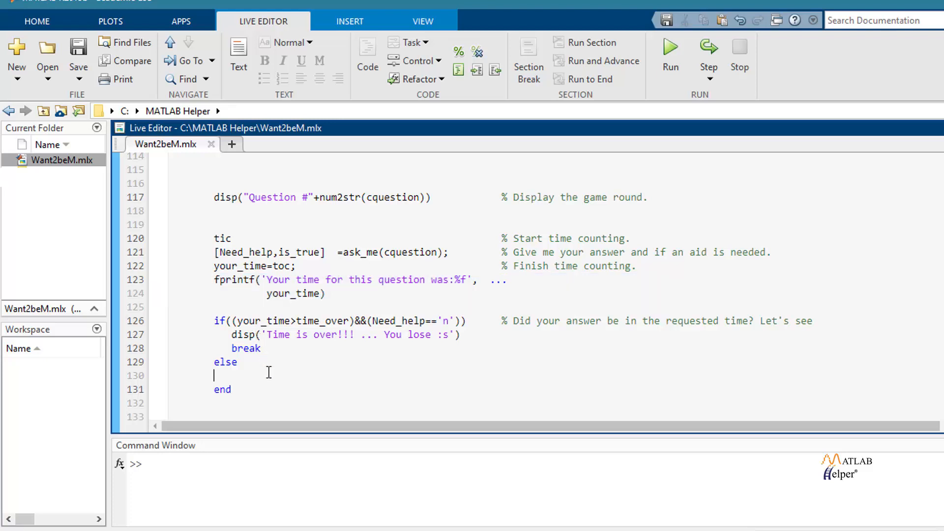
drag(215, 320, 215, 375)
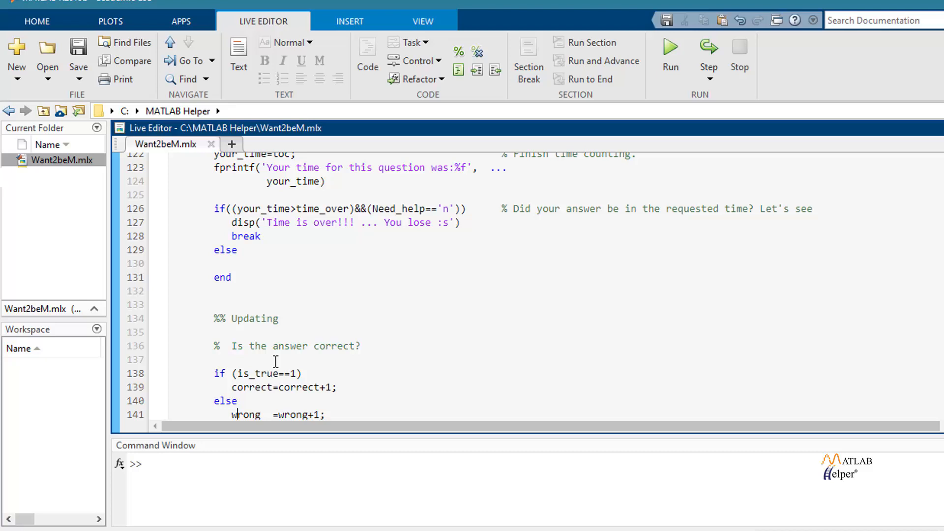
scroll(down, 3)
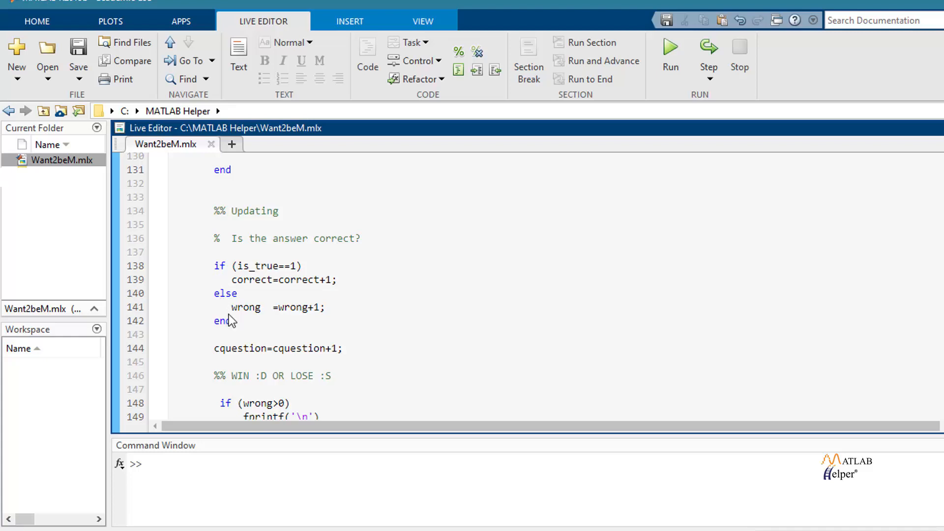
click(227, 320)
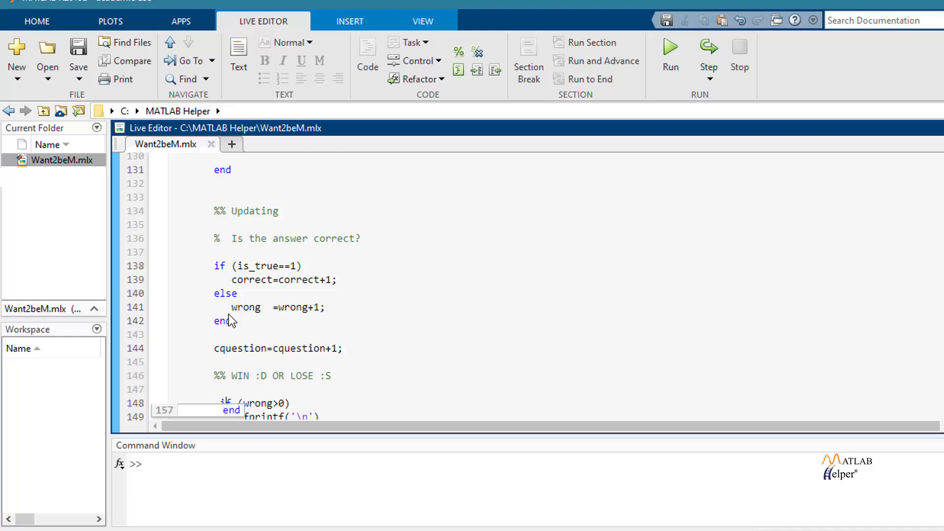
scroll(down, 3)
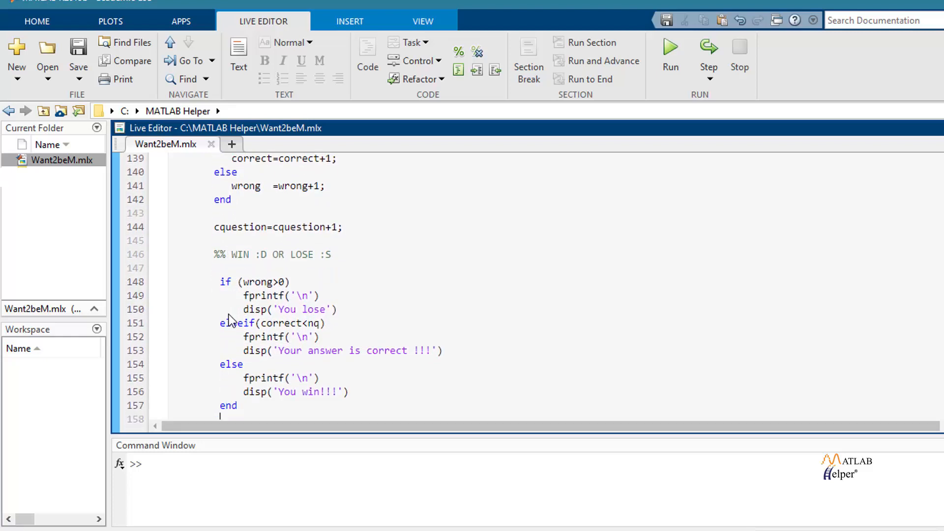
scroll(down, 3)
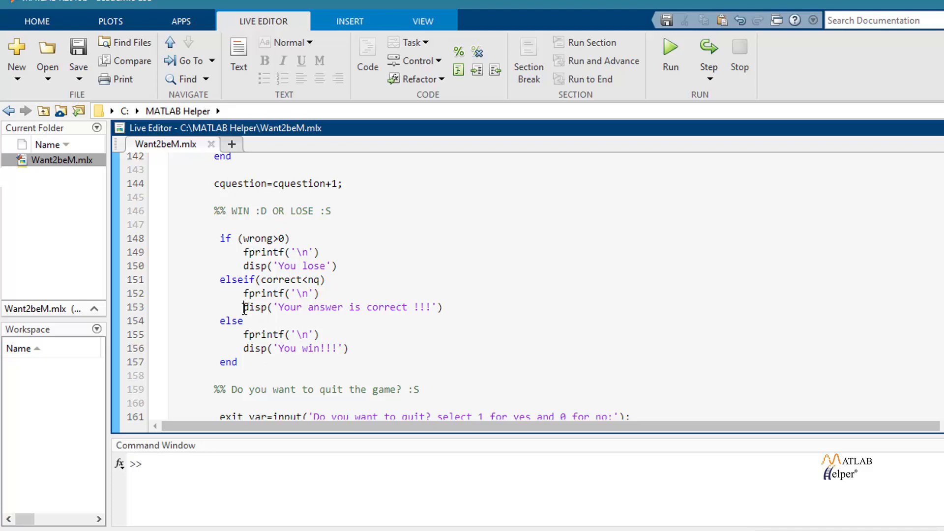
Highlight the correct-answer message, You lose, quit-prompt and money update lines.
triple_click(342, 307)
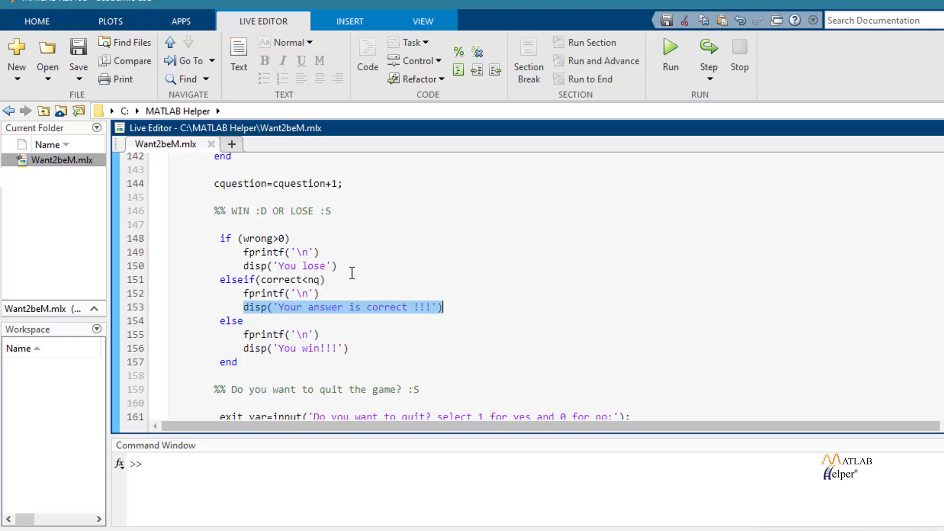
mouse_move(348, 266)
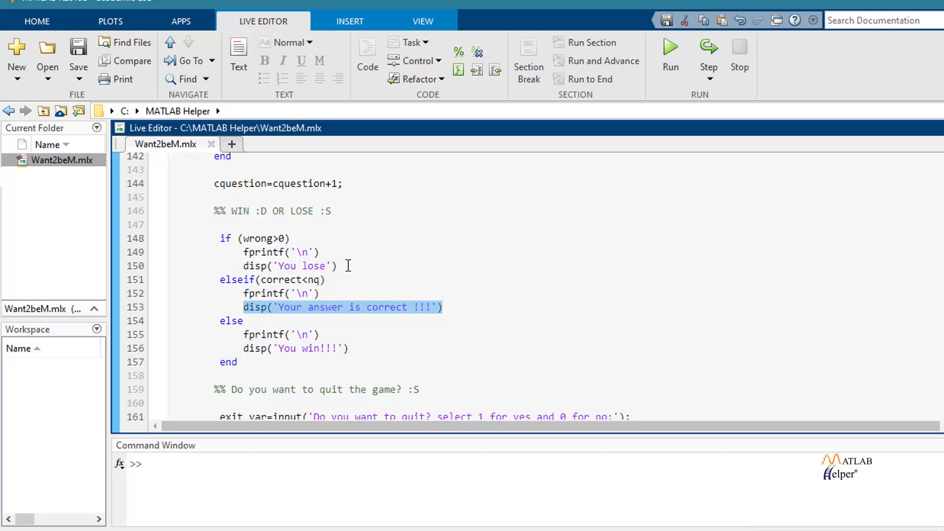
click(289, 266)
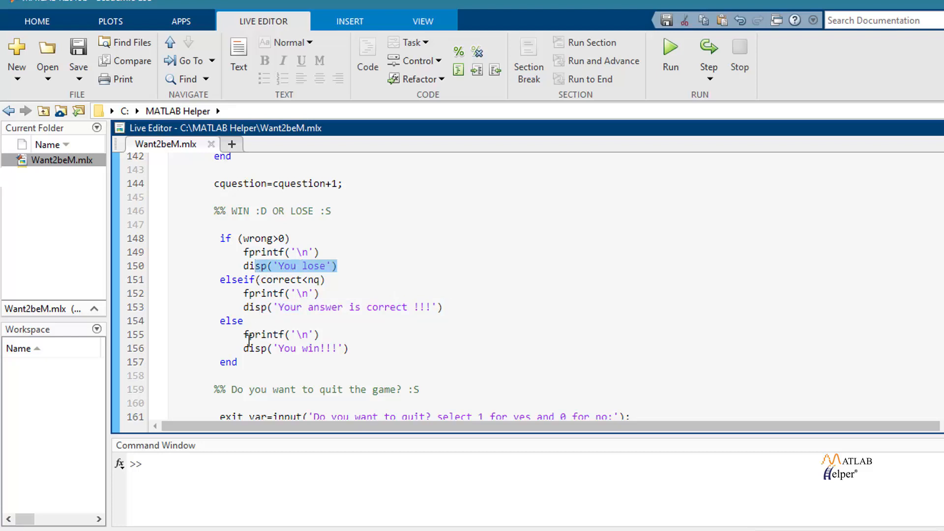
click(247, 348)
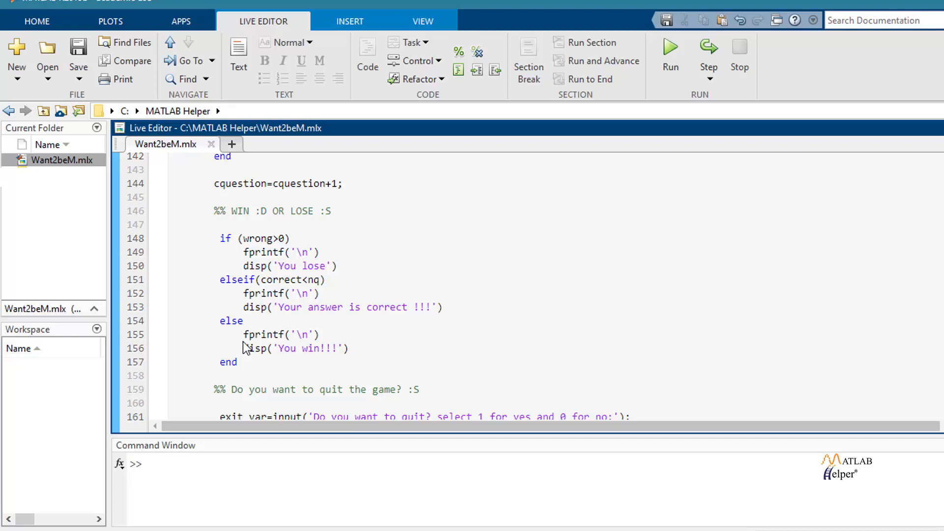
mouse_move(243, 381)
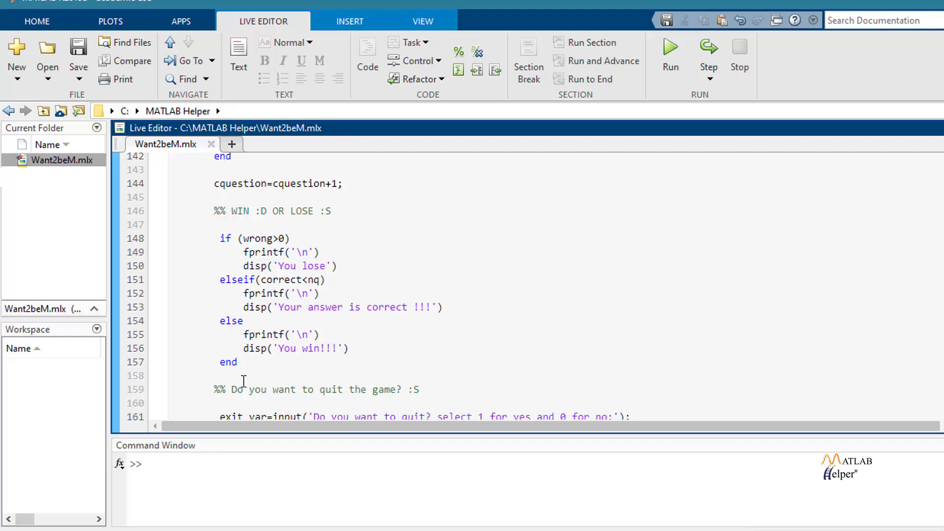
drag(243, 335, 348, 348)
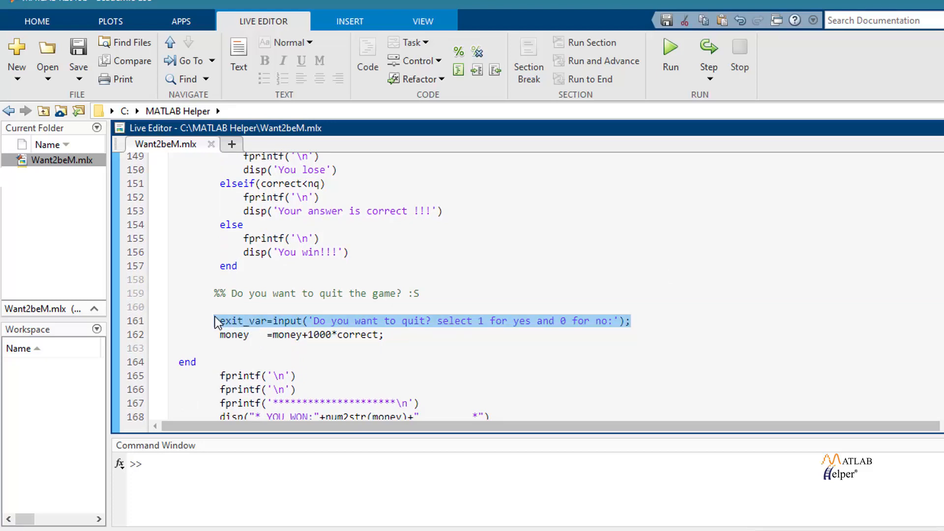
click(254, 320)
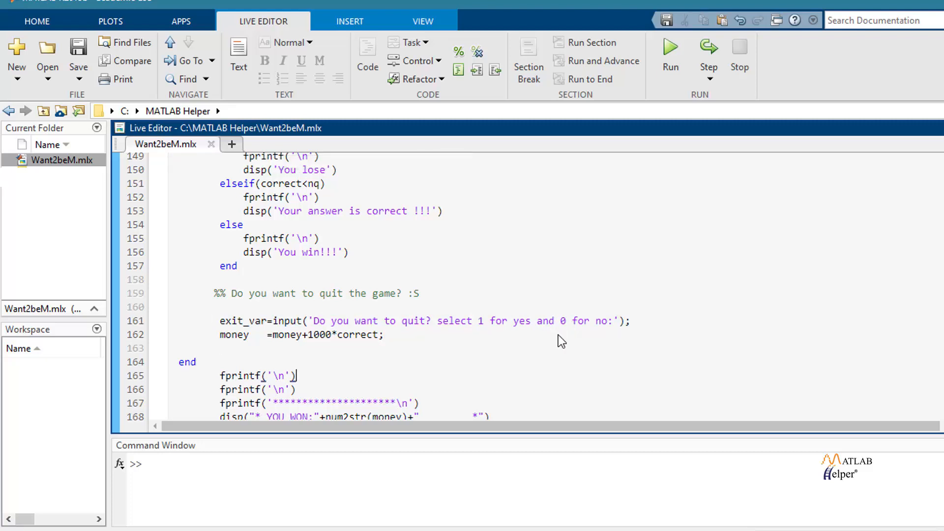
triple_click(300, 334)
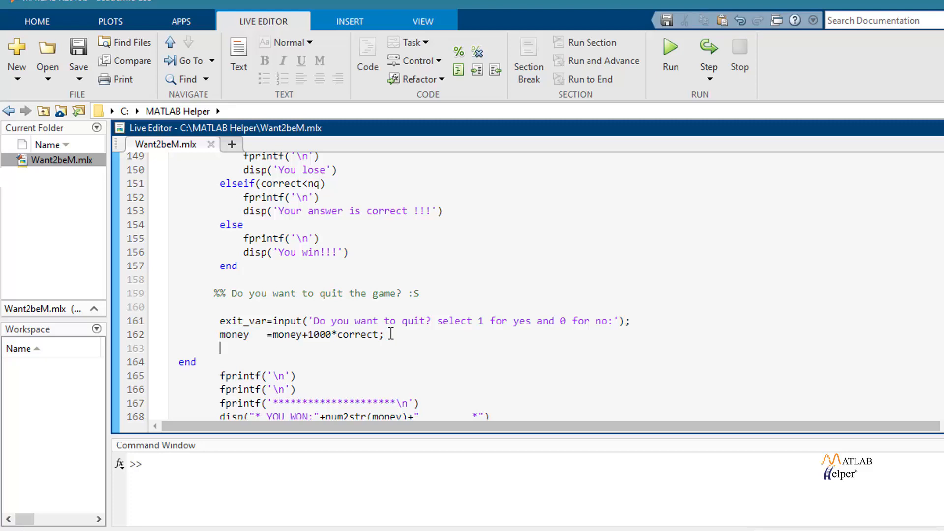
scroll(down, 3)
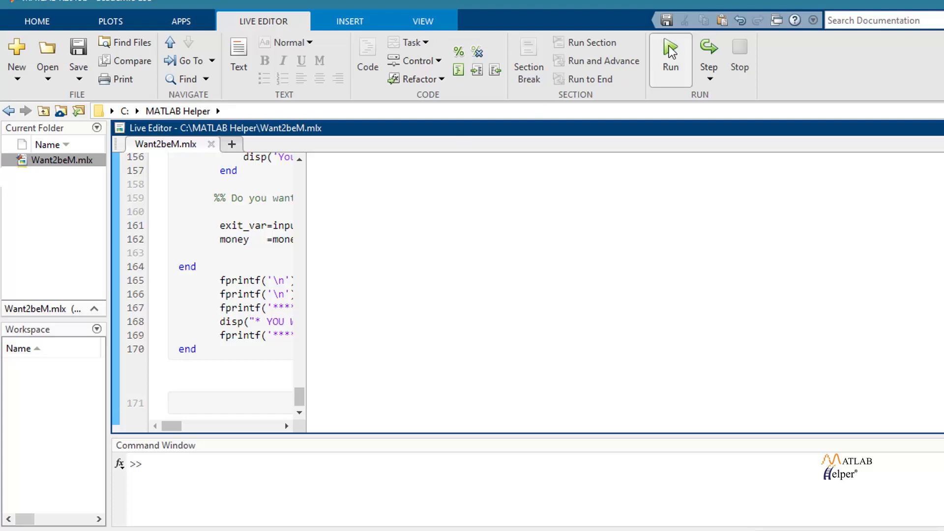
Run the live script and enter n, a, 0, a at the game prompts.
click(670, 51)
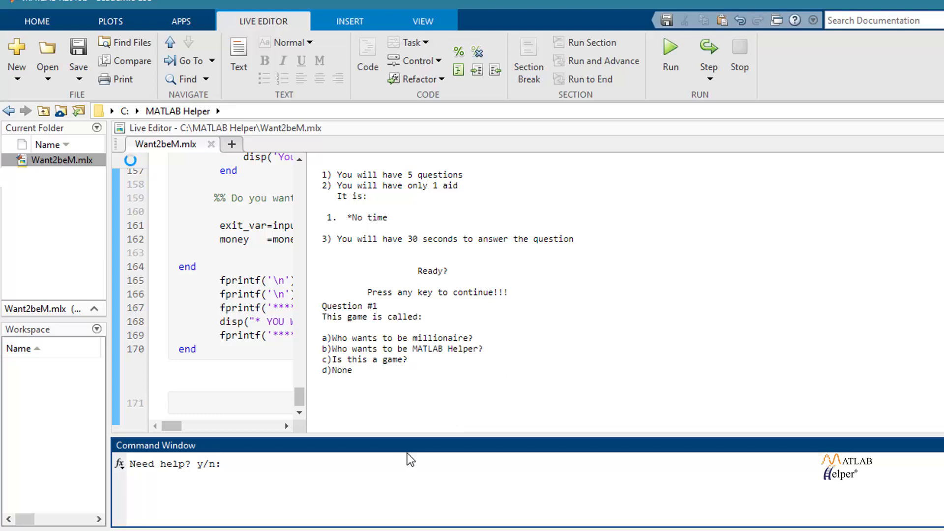
text(n)
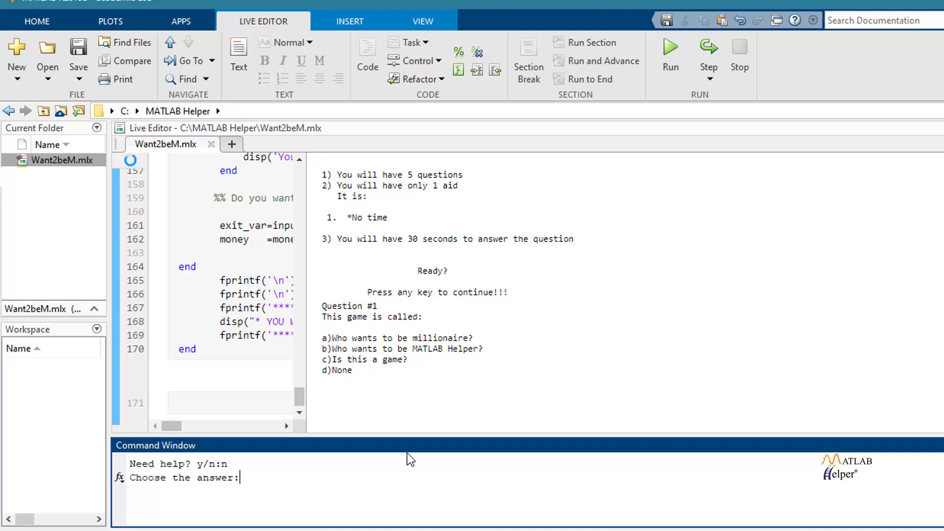
text(a)
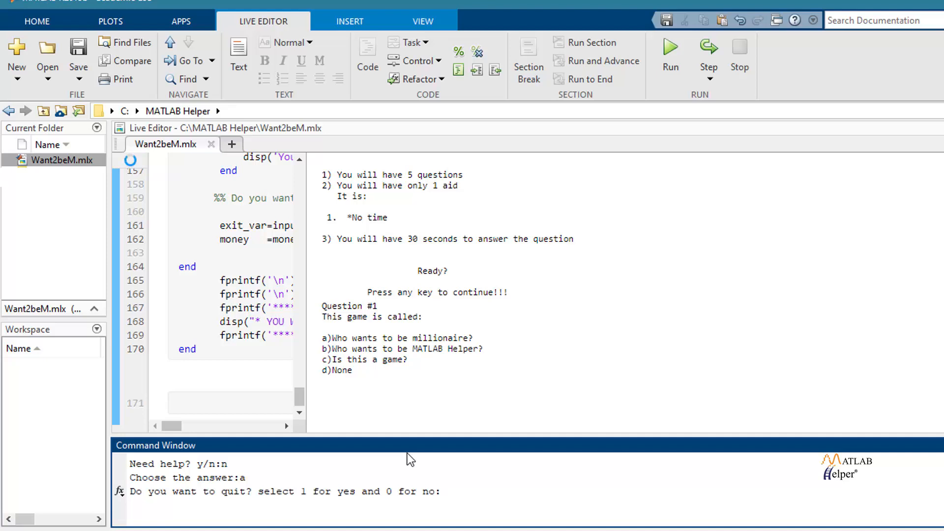
text(0)
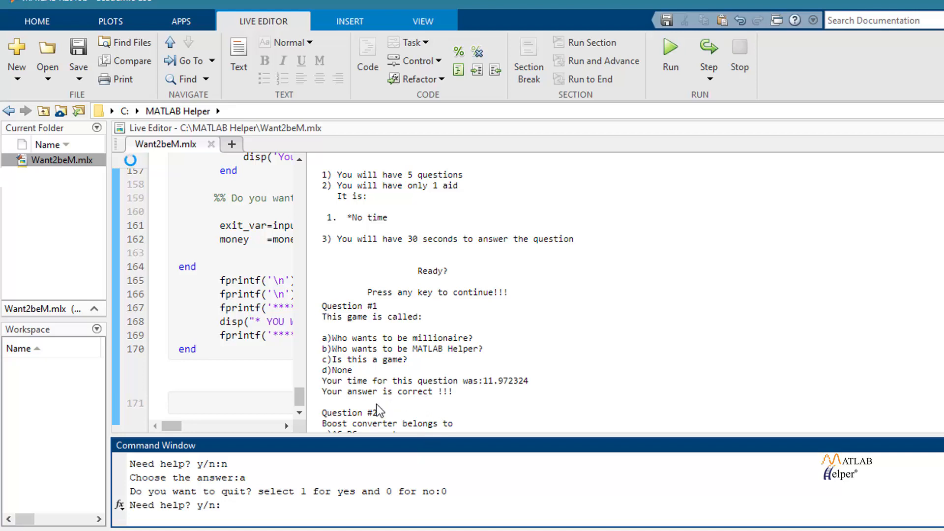
mouse_move(349, 390)
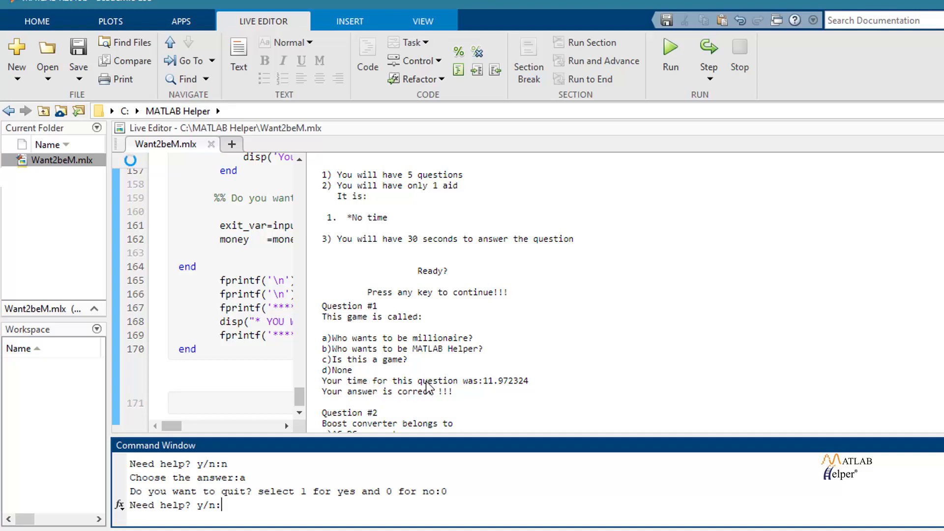
mouse_move(473, 387)
text(n)
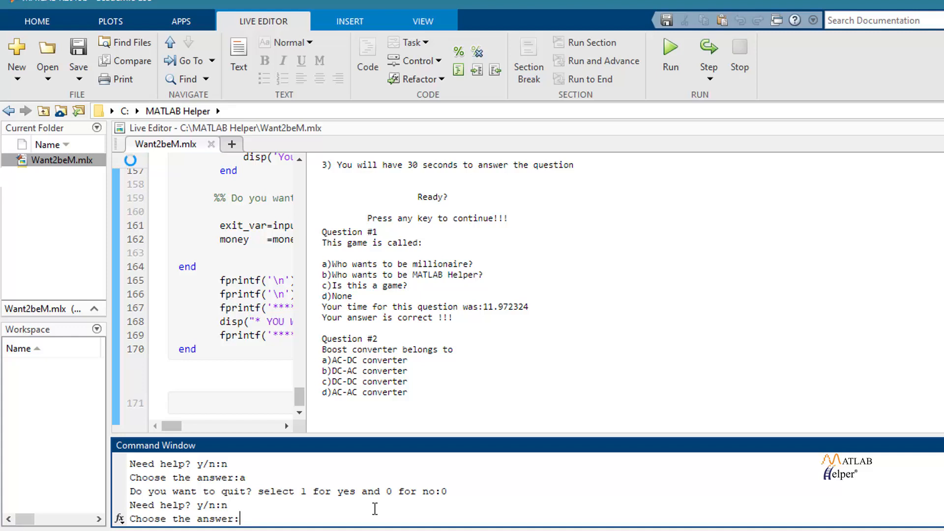
text(a)
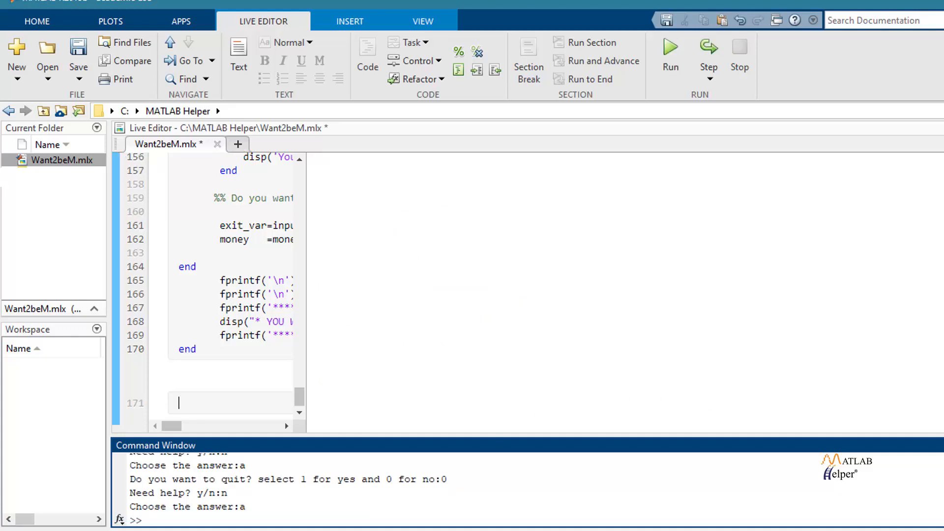
Let the run end with time over, You lose, and YOU WON:1000.
click(669, 54)
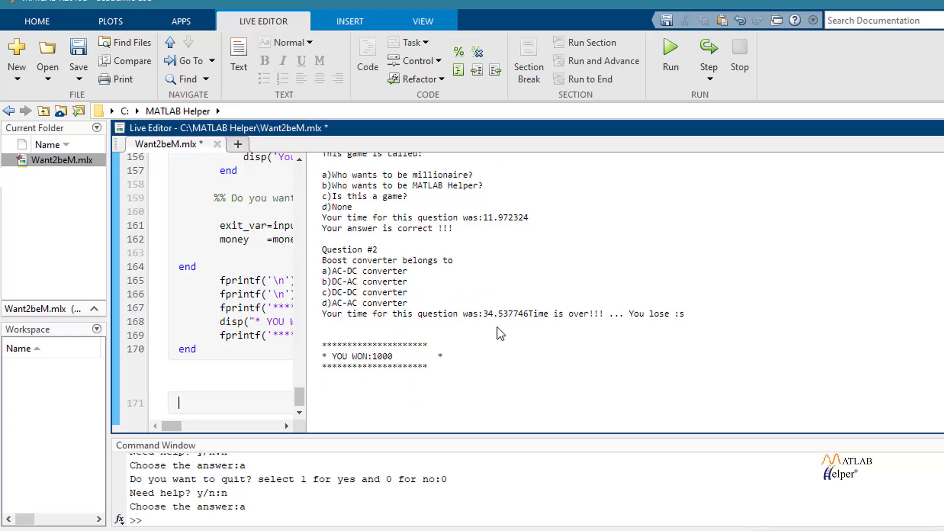
mouse_move(488, 322)
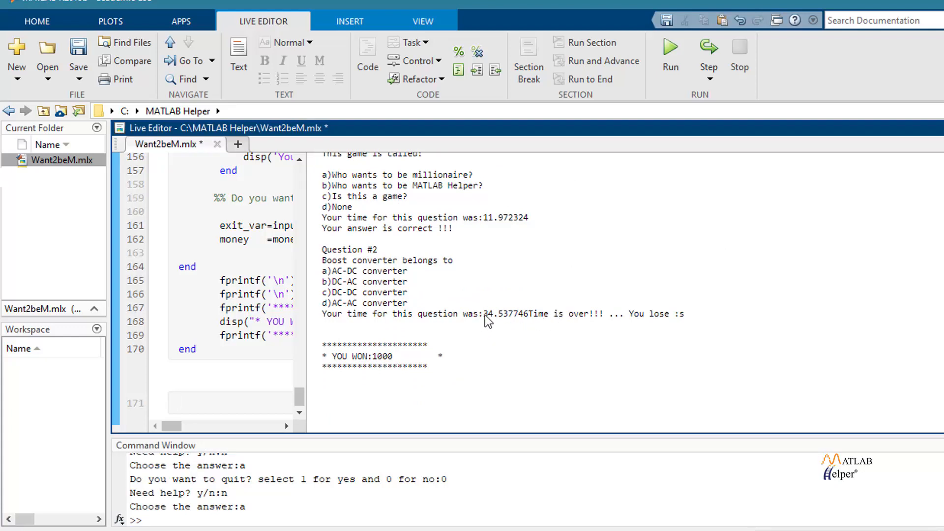
mouse_move(452, 326)
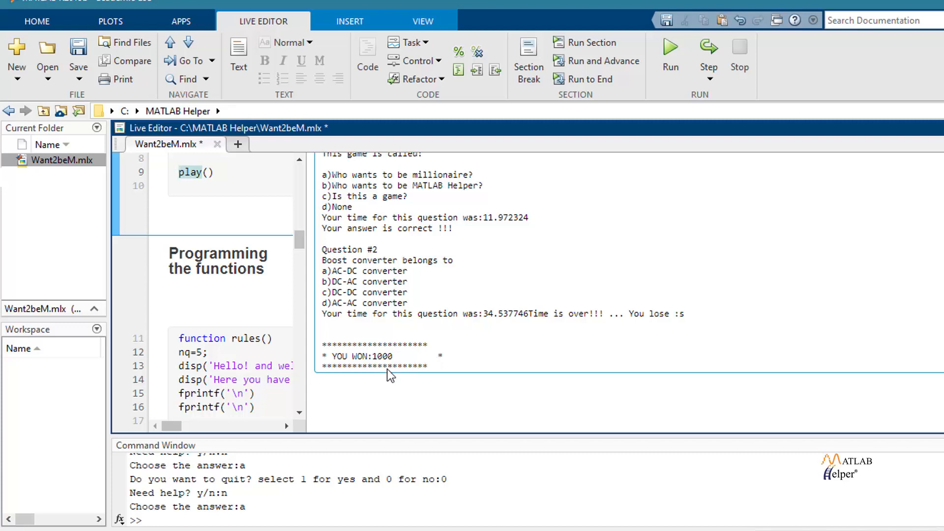
click(179, 172)
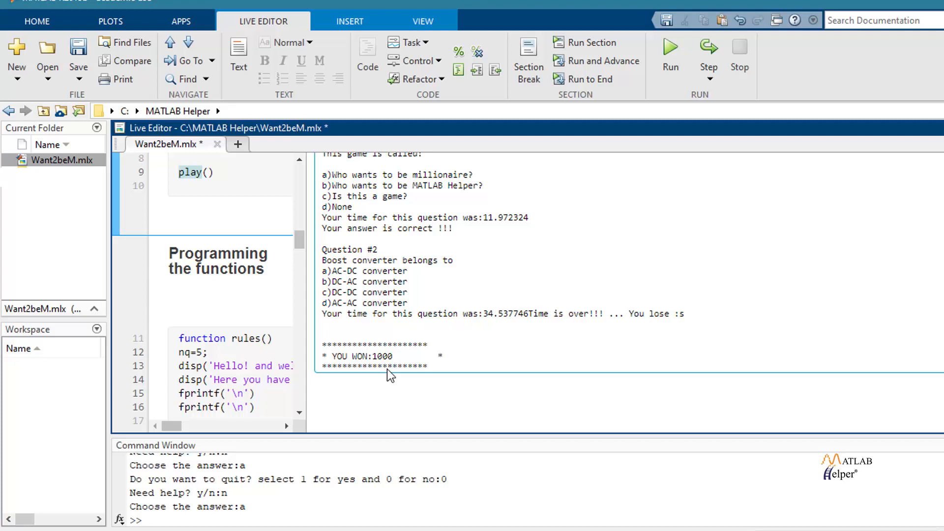
click(179, 172)
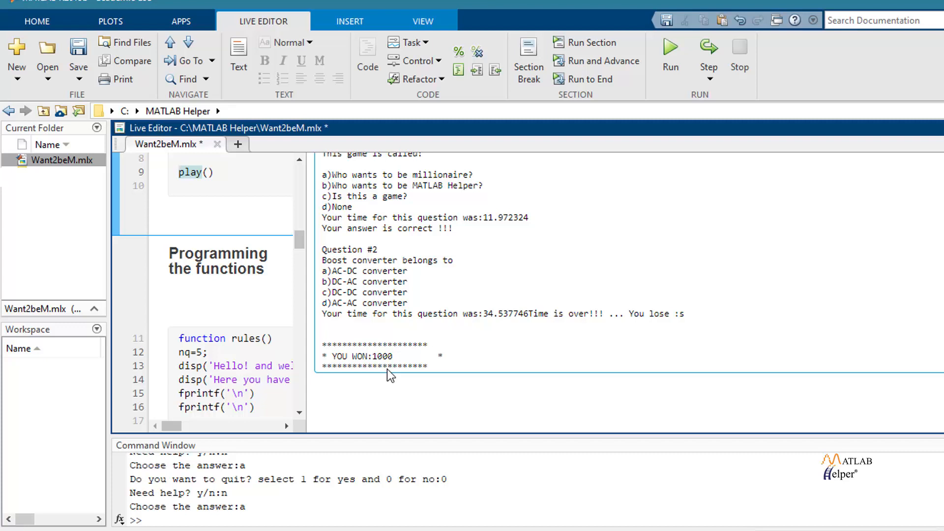
click(176, 172)
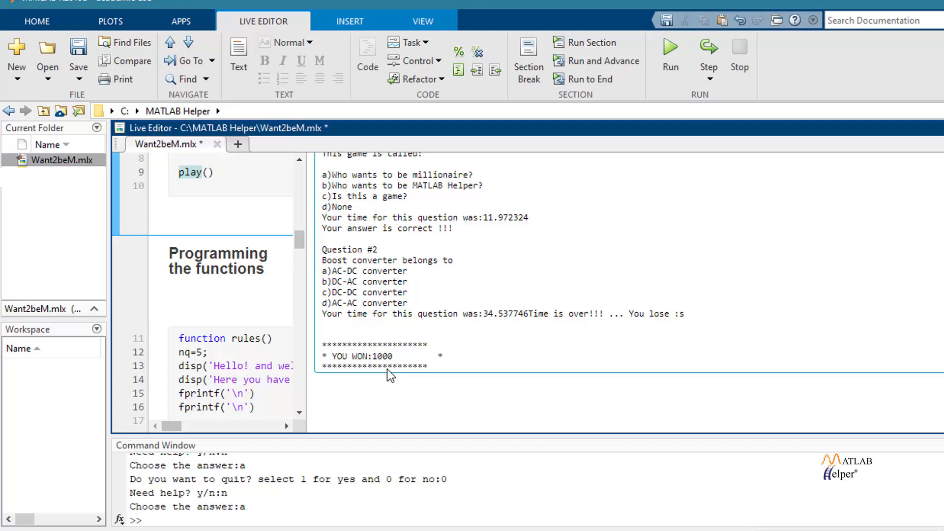
click(178, 172)
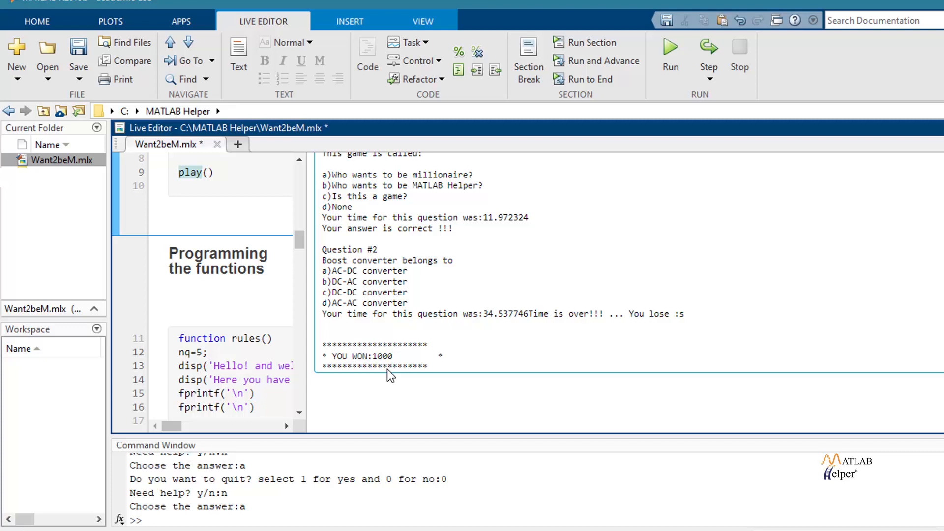
click(179, 171)
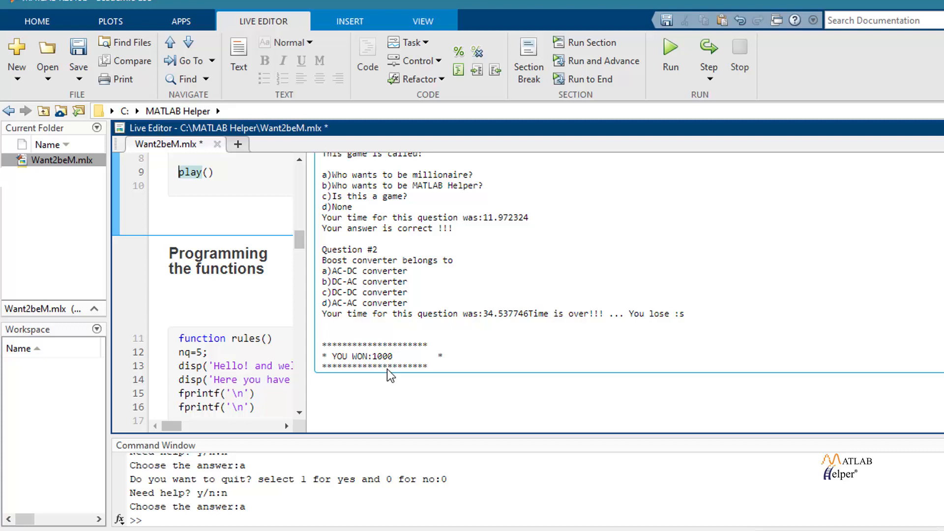